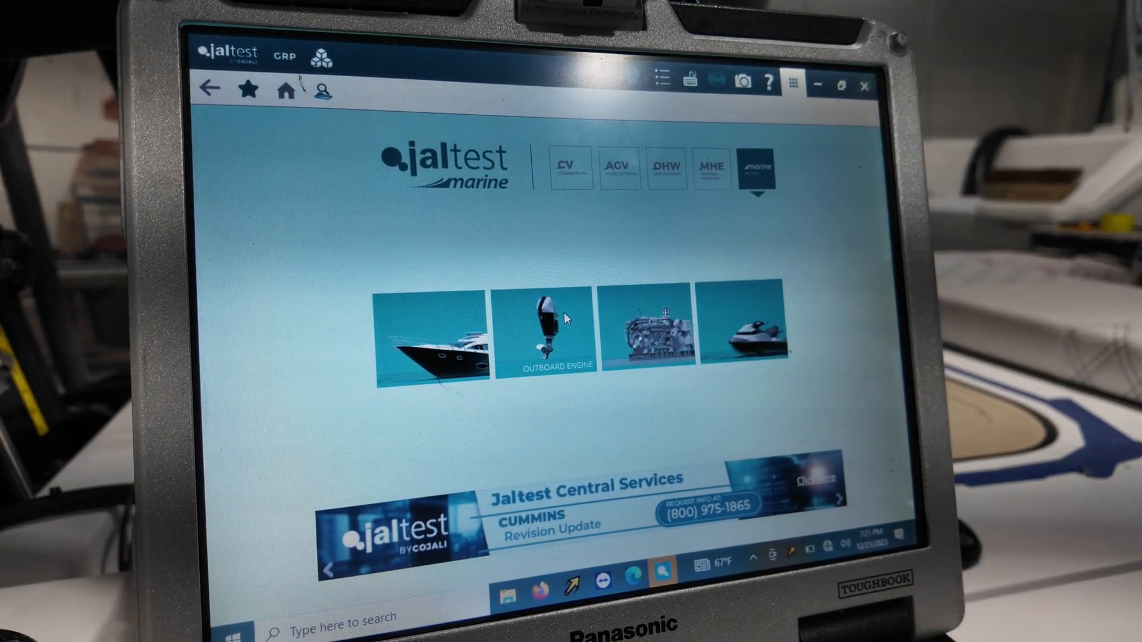
# Step: Select Outboard Engine, Mercury brand, FourStroke family and the 200 FourStroke V6 model
pyautogui.click(542, 324)
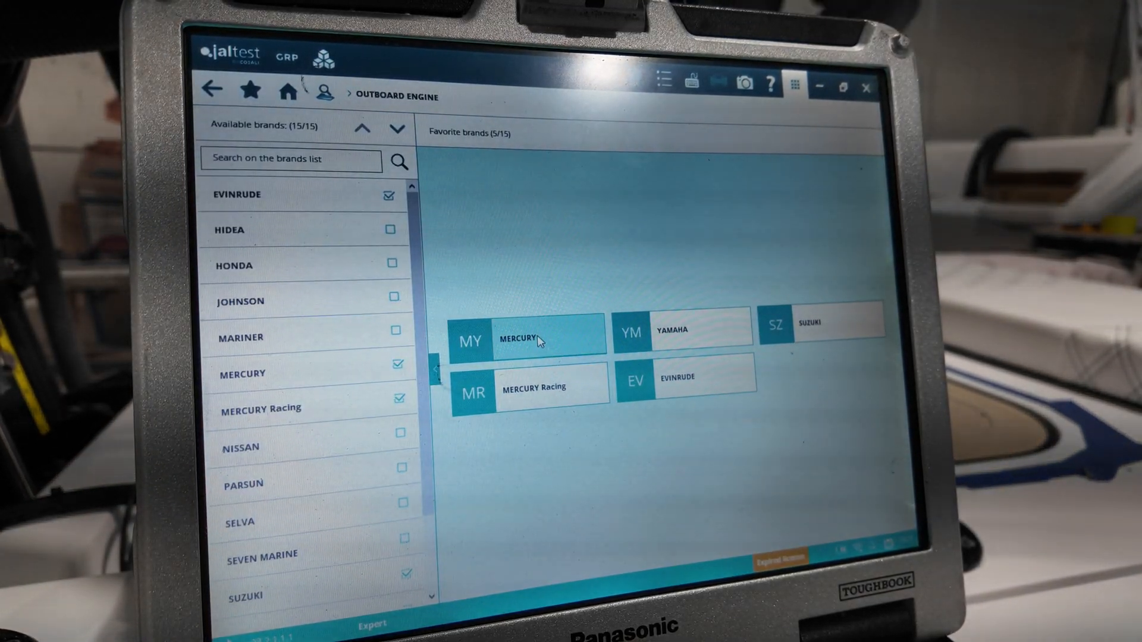
pyautogui.click(529, 338)
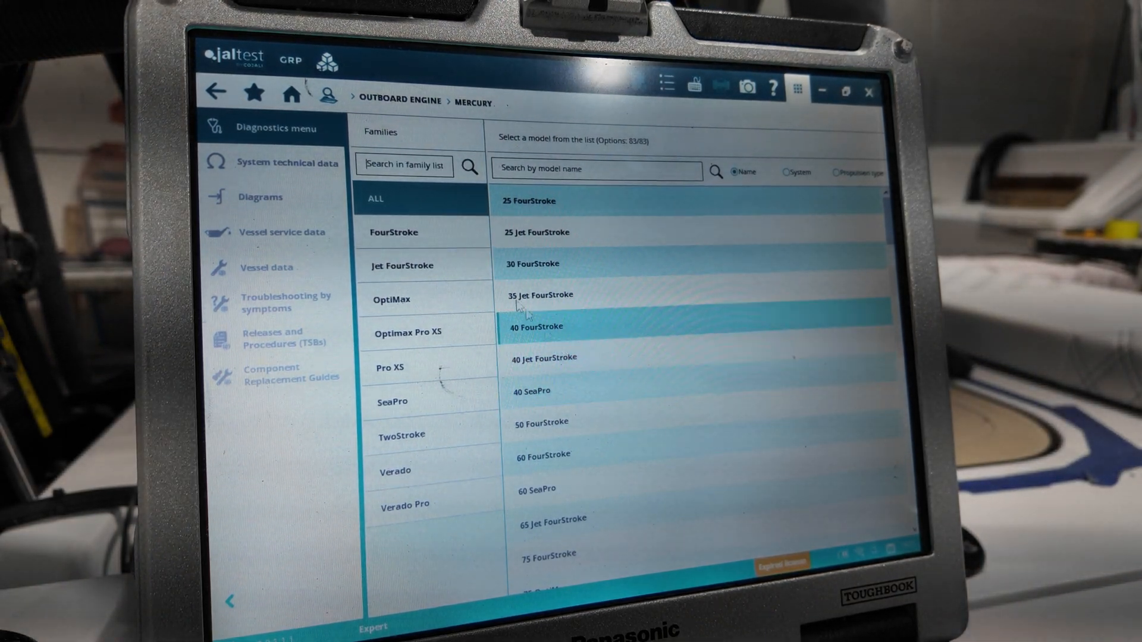
pyautogui.click(393, 232)
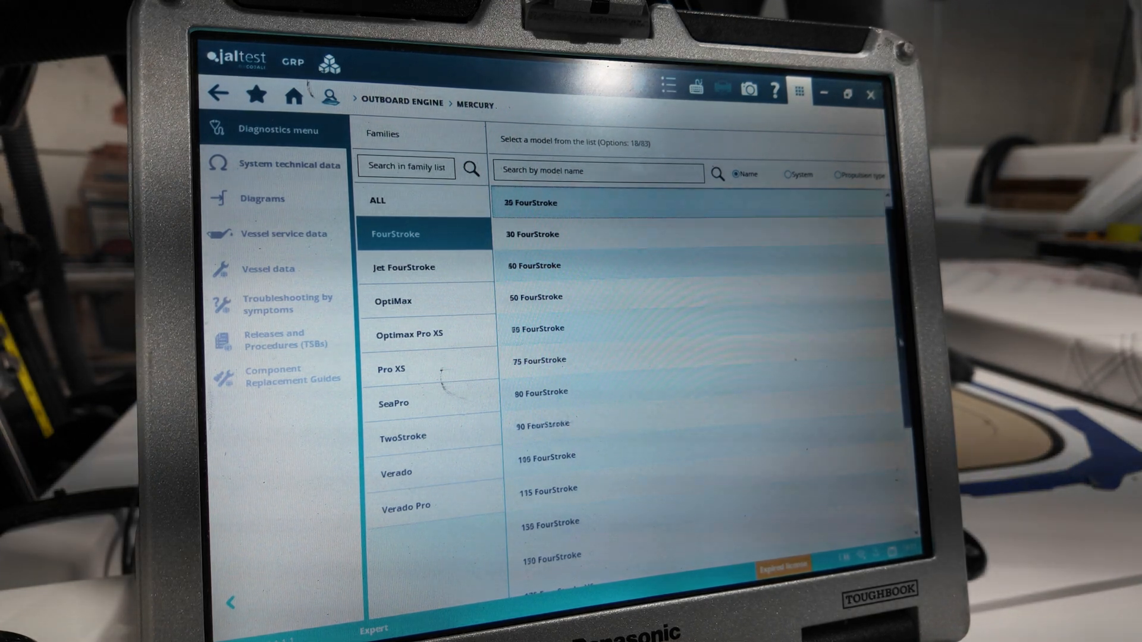
pyautogui.scroll(-3)
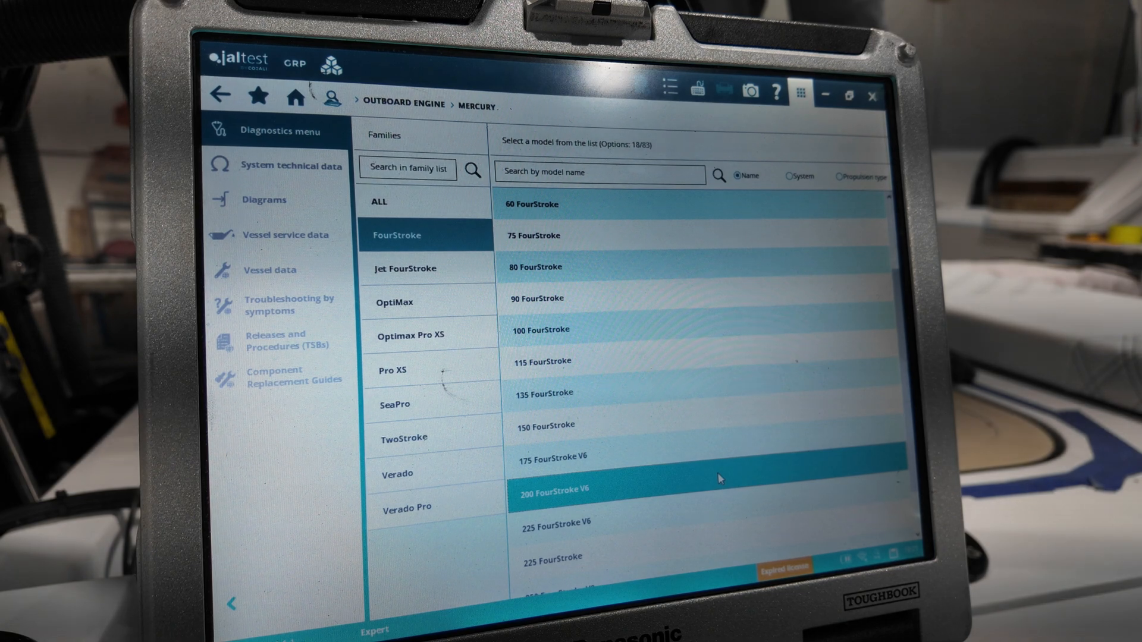
pyautogui.click(553, 489)
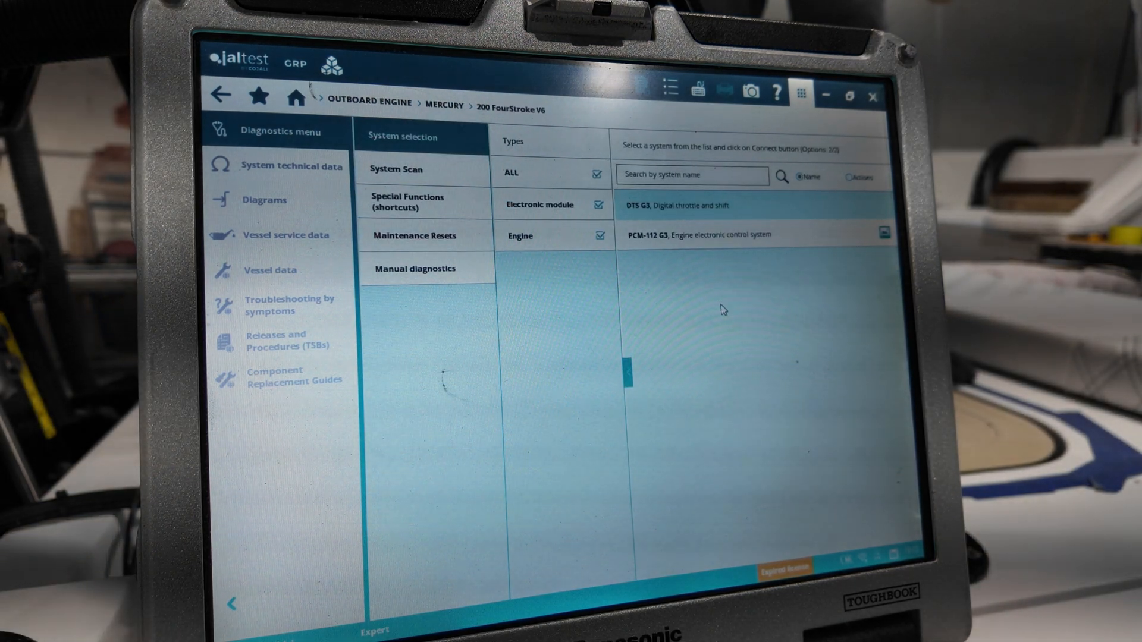
# Step: Choose the DTS G3 digital throttle and shift system and start a connection attempt
pyautogui.click(727, 206)
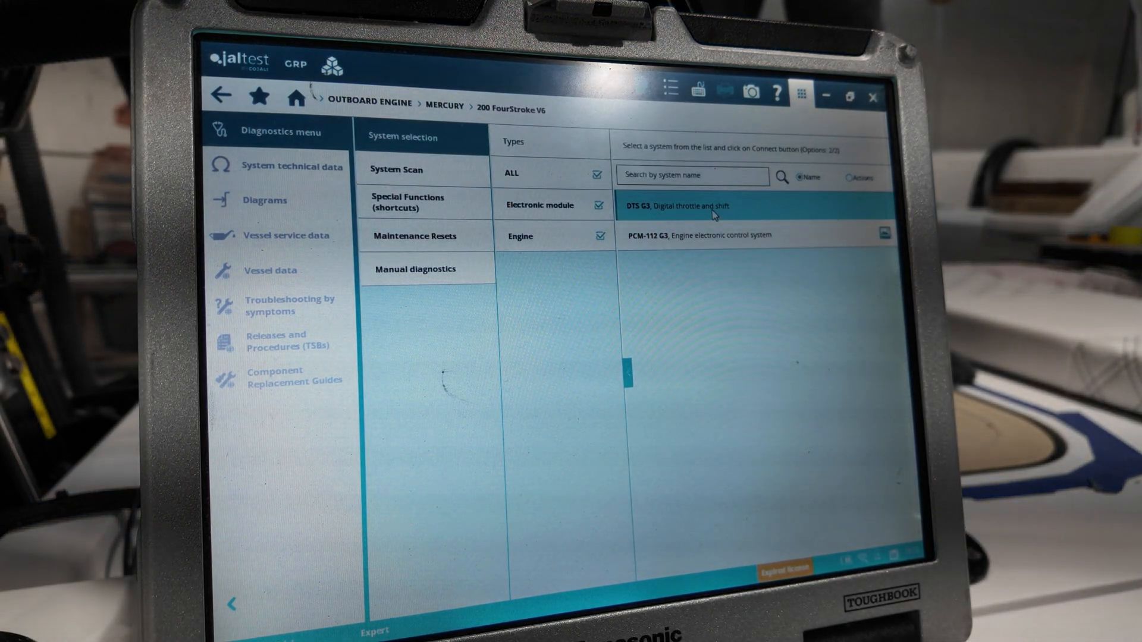
pyautogui.click(692, 206)
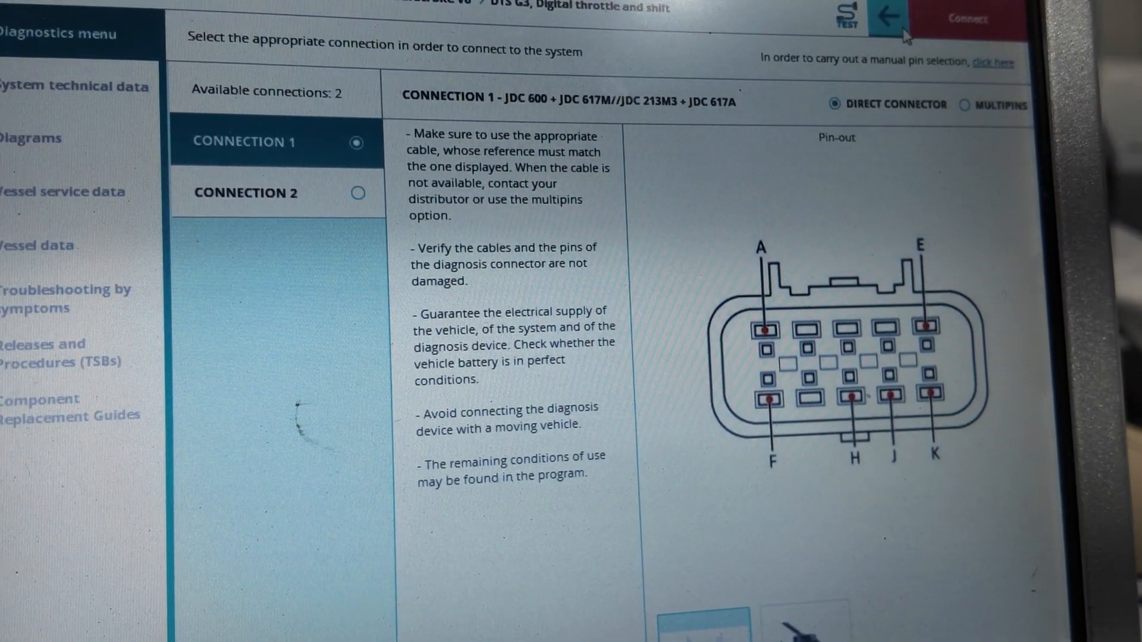
pyautogui.moveTo(692, 120)
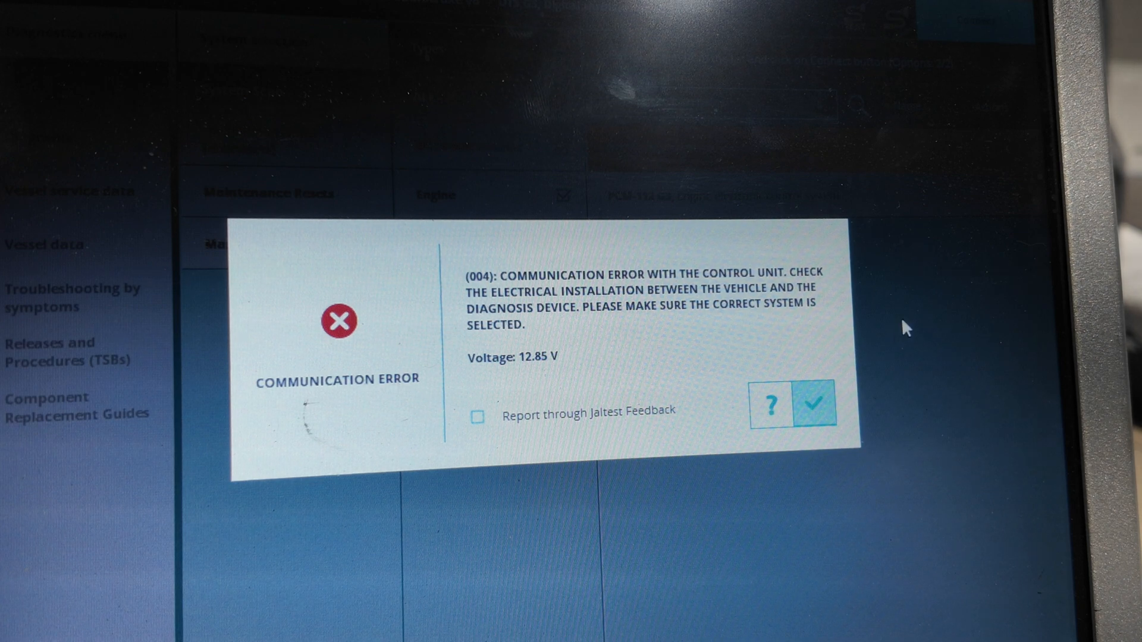
# Step: Dismiss the communication error and reconnect to the DTS G3 system successfully
pyautogui.click(816, 404)
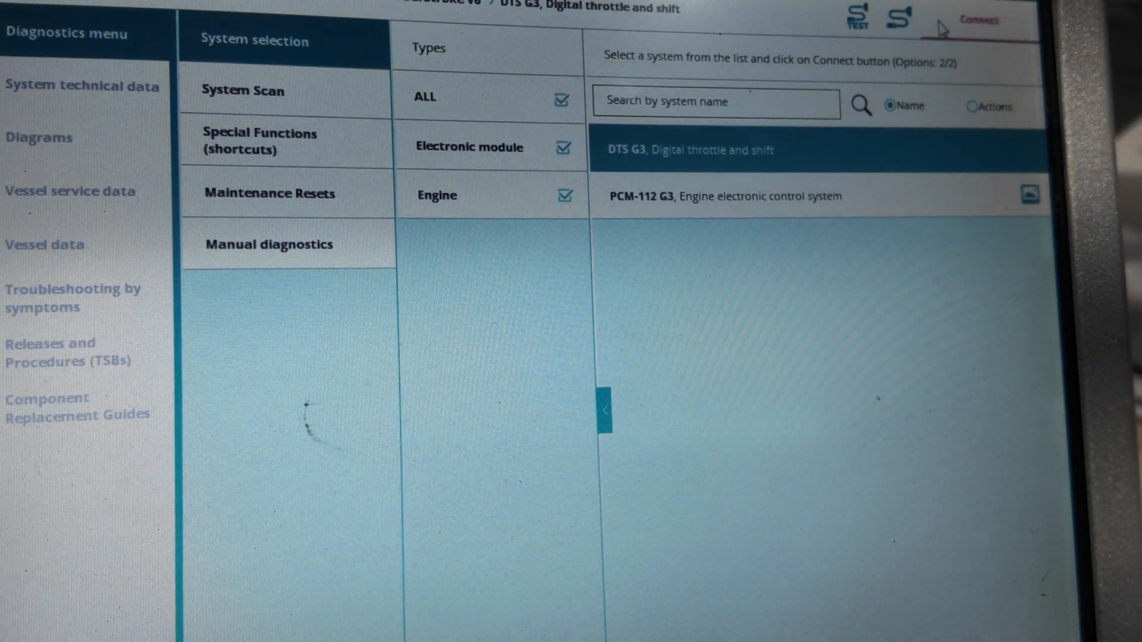
pyautogui.click(978, 20)
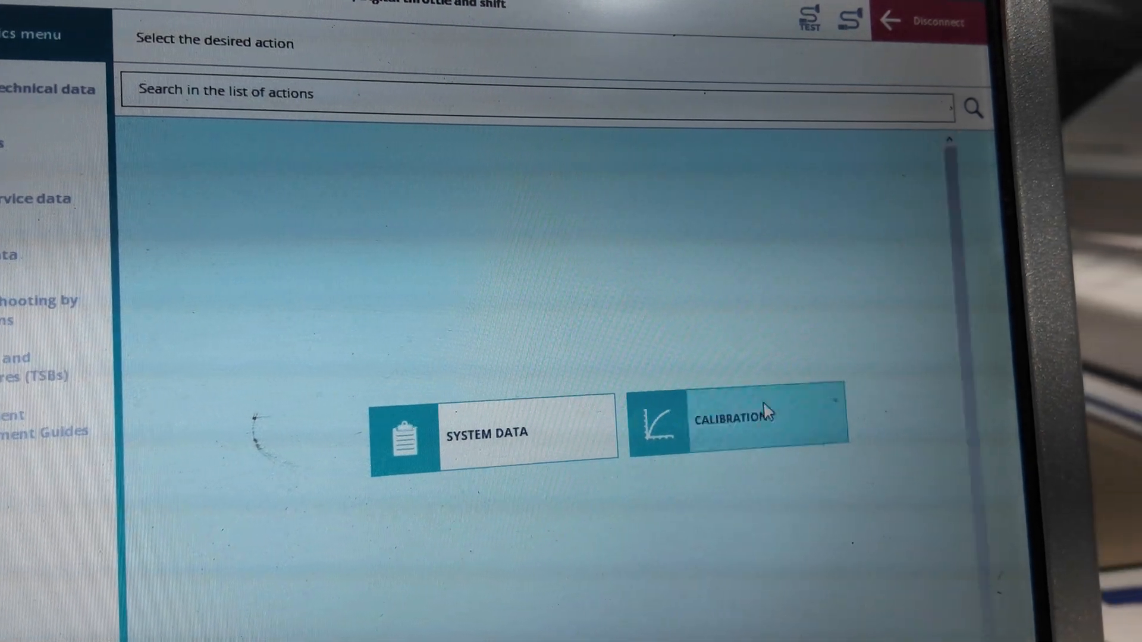
# Step: Enter DTS G3 Calibrations, acknowledge the low battery warning and accept the Expert Mode terms
pyautogui.click(735, 419)
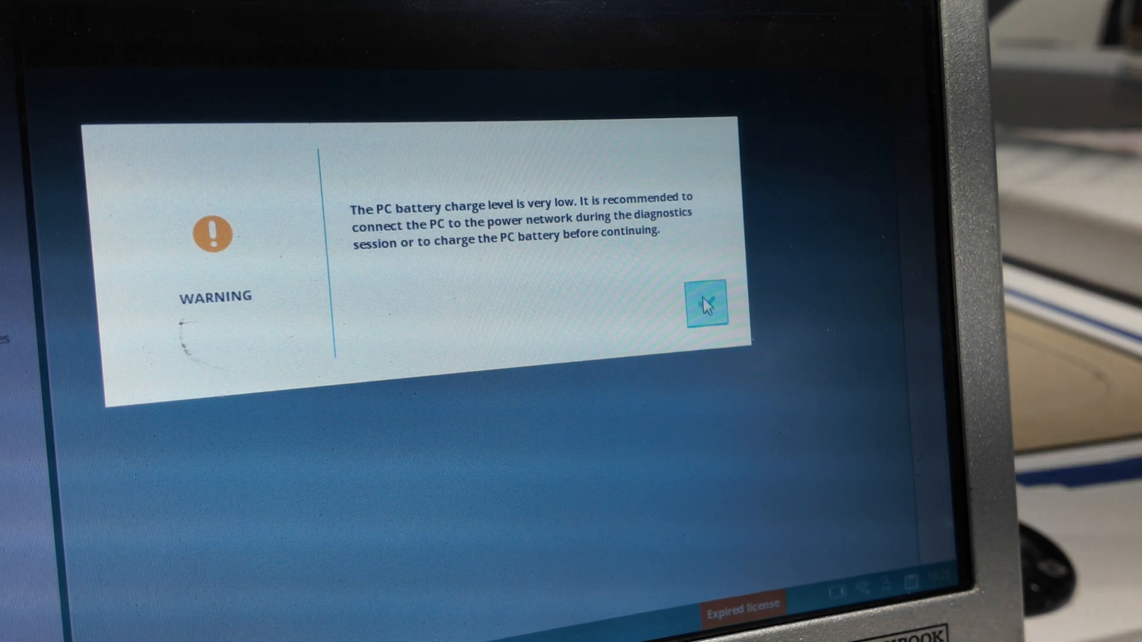
pyautogui.click(706, 305)
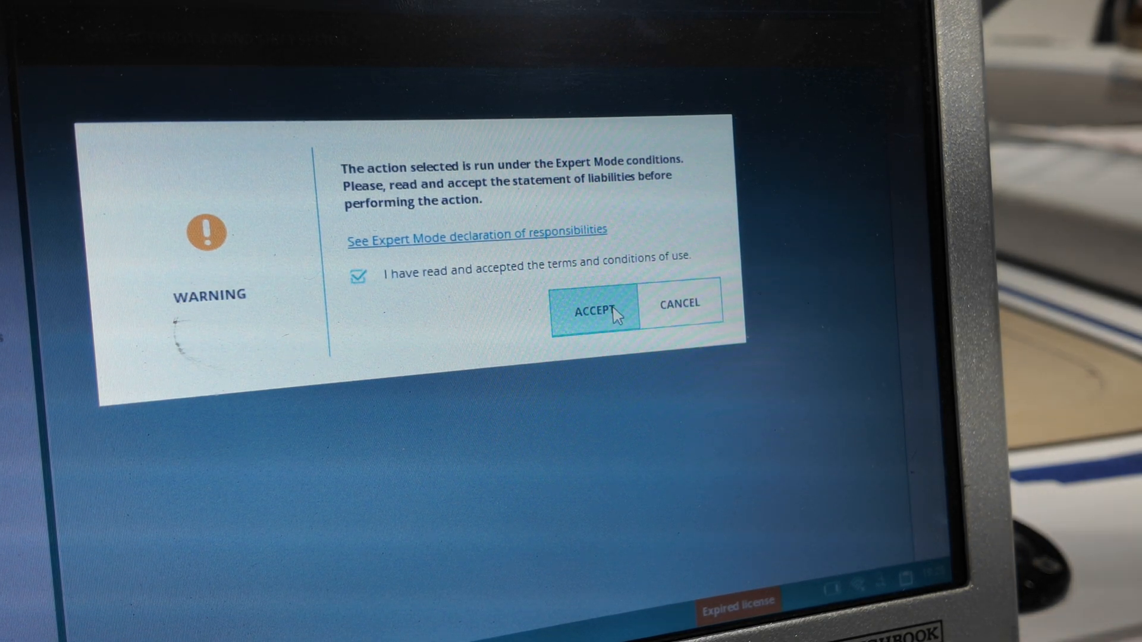
pyautogui.click(592, 309)
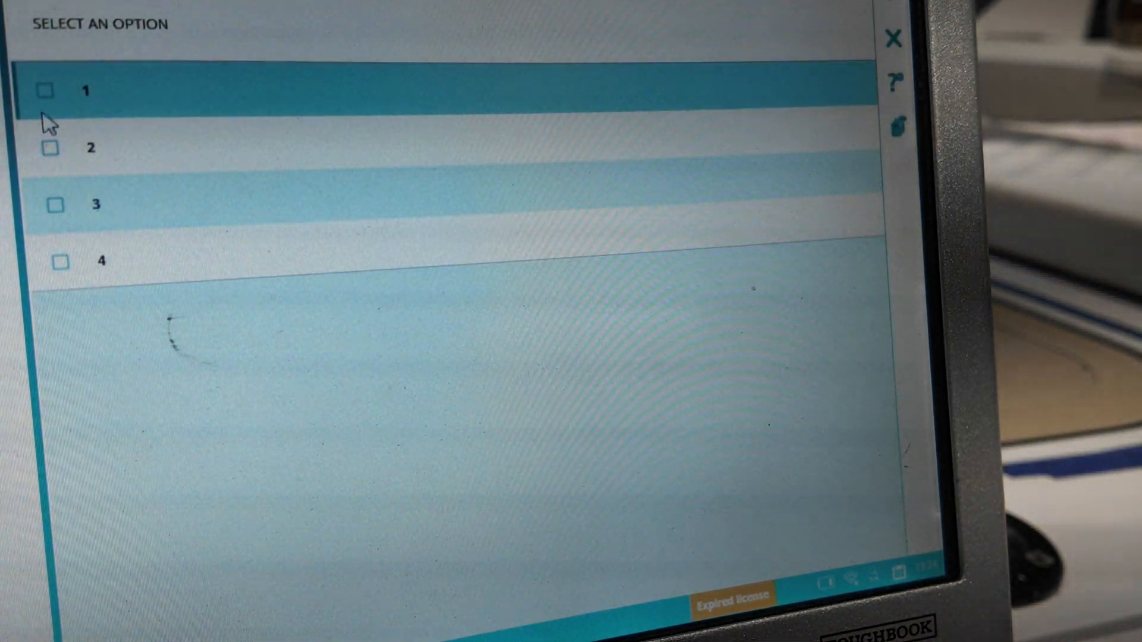
# Step: Choose calibration option 1 and confirm the levers are in neutral
pyautogui.click(52, 90)
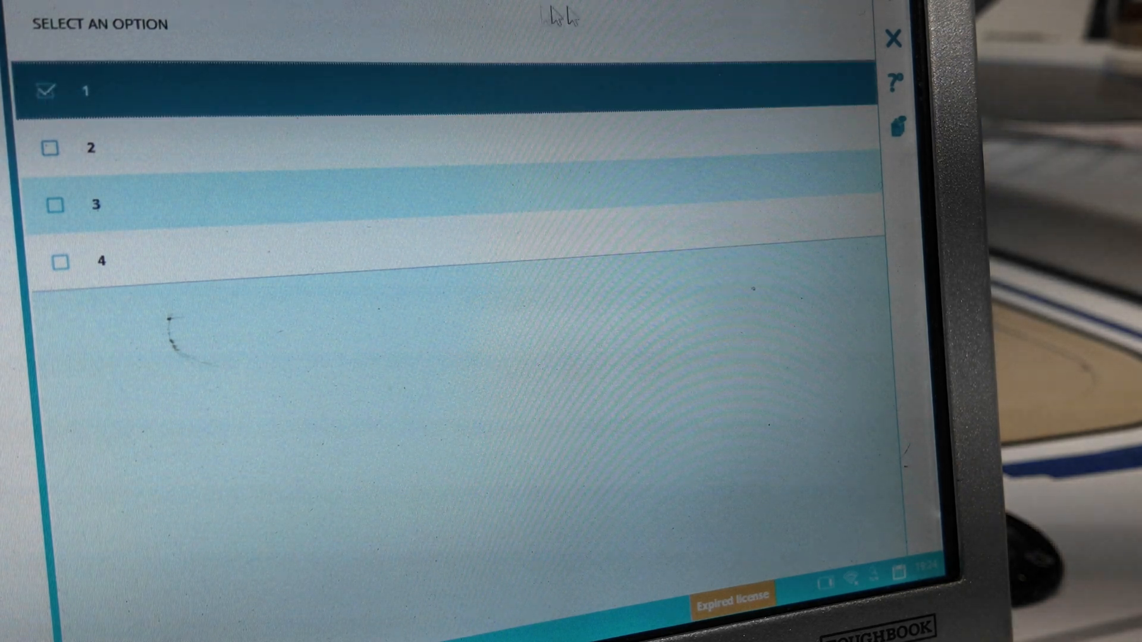
pyautogui.click(49, 93)
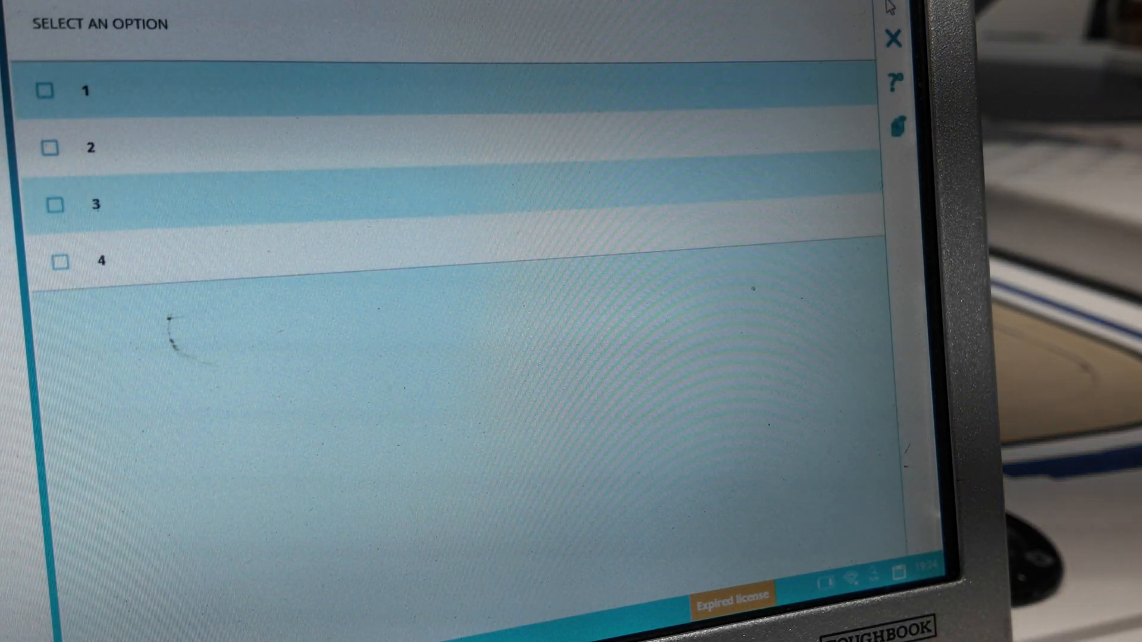
pyautogui.click(86, 91)
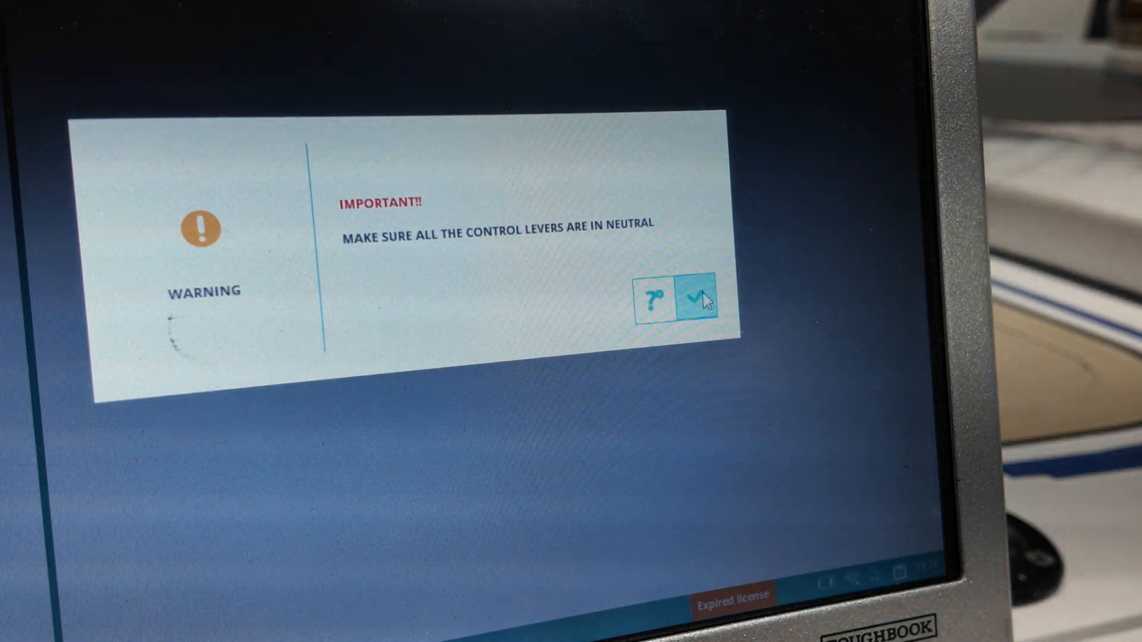
pyautogui.click(700, 299)
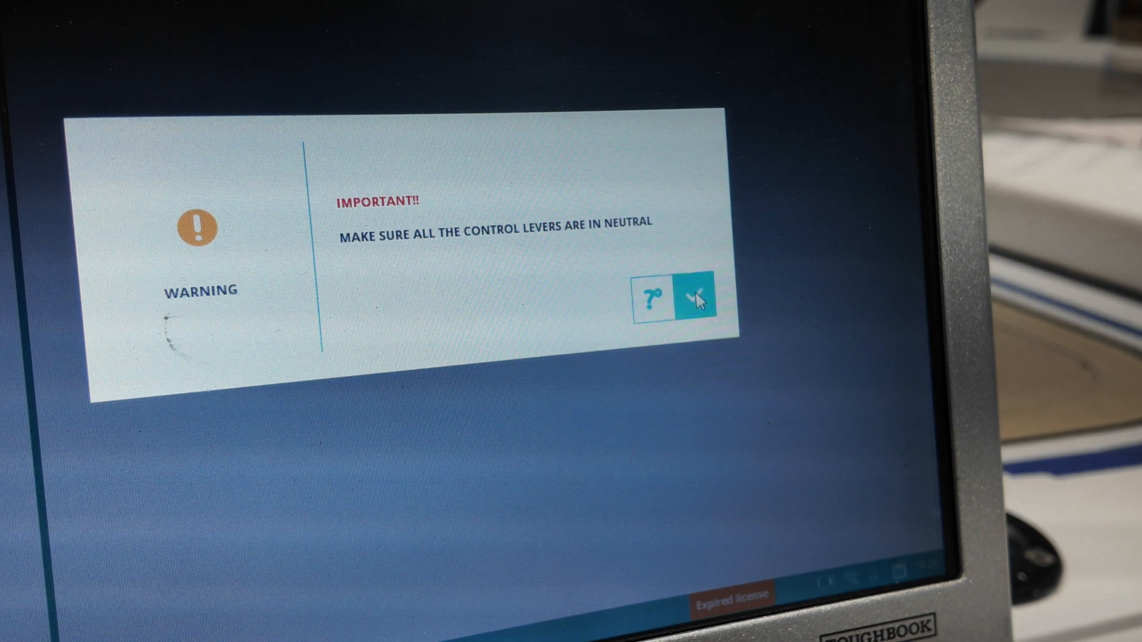
pyautogui.click(696, 295)
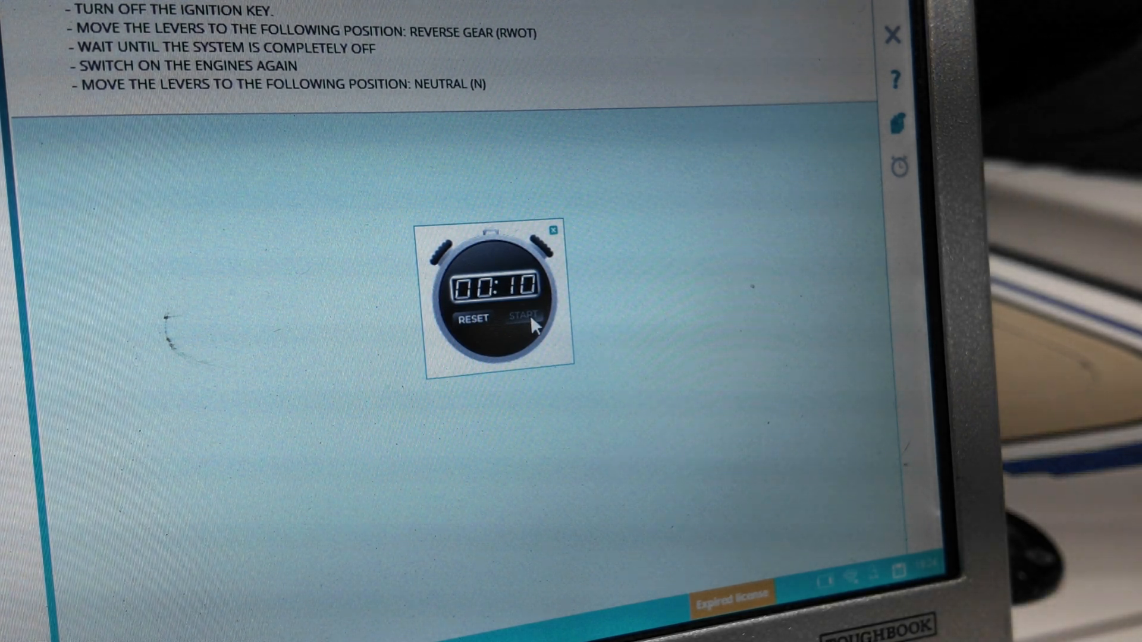
# Step: Start the 10-second ignition-off countdown on the stopwatch
pyautogui.click(524, 319)
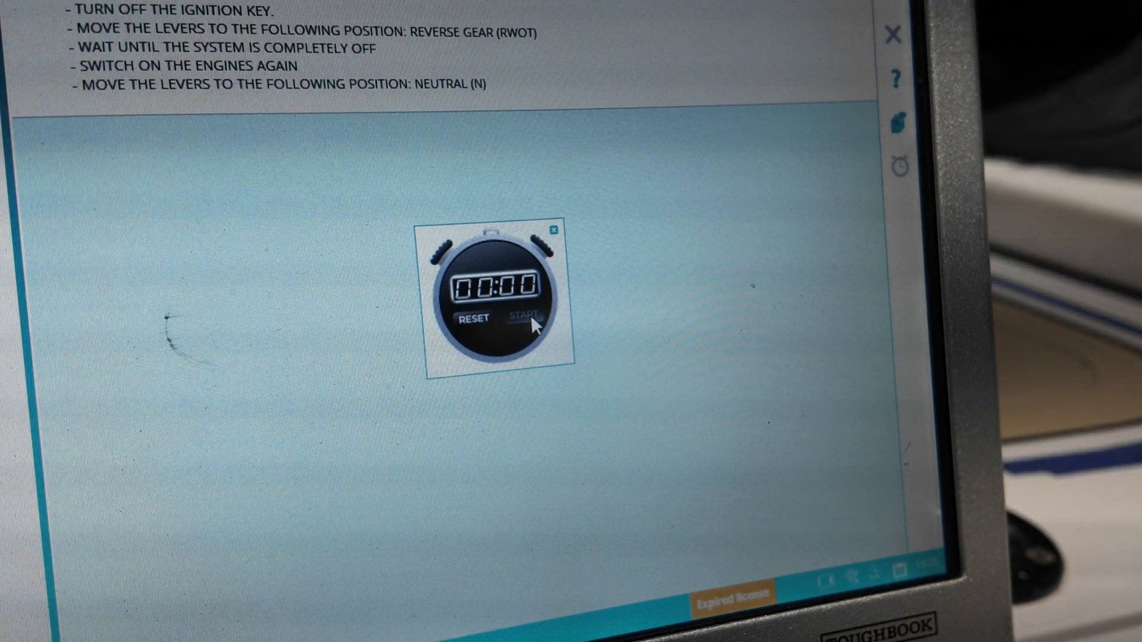
pyautogui.moveTo(598, 228)
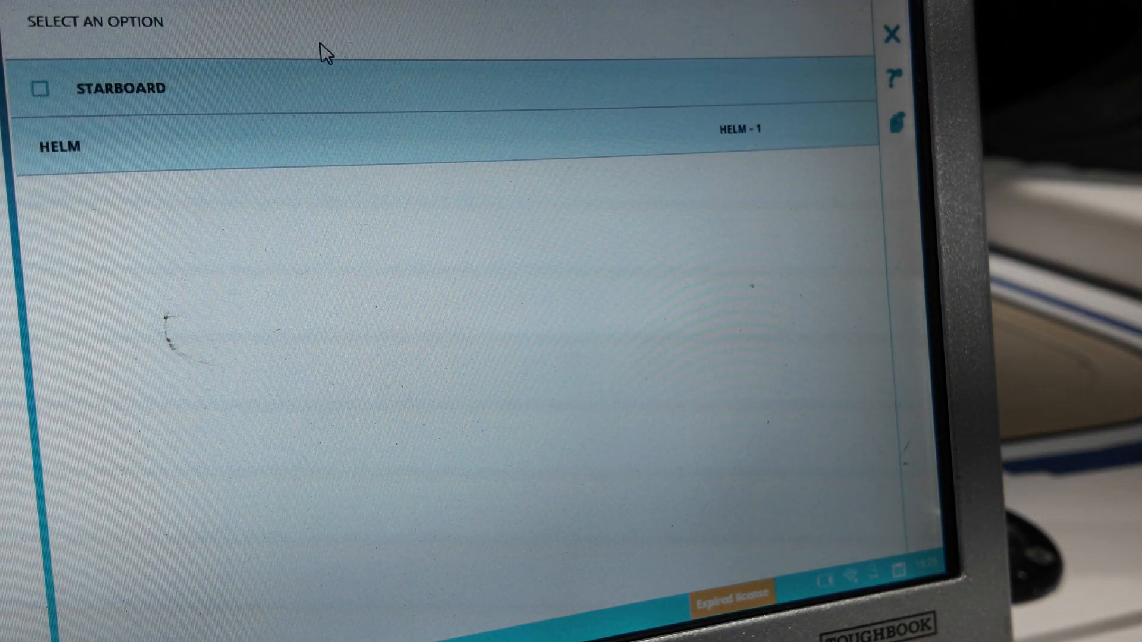
# Step: Set Helm 1 to starboard engine, Type 2 binnacle/console controls and the gear rotation direction
pyautogui.click(40, 89)
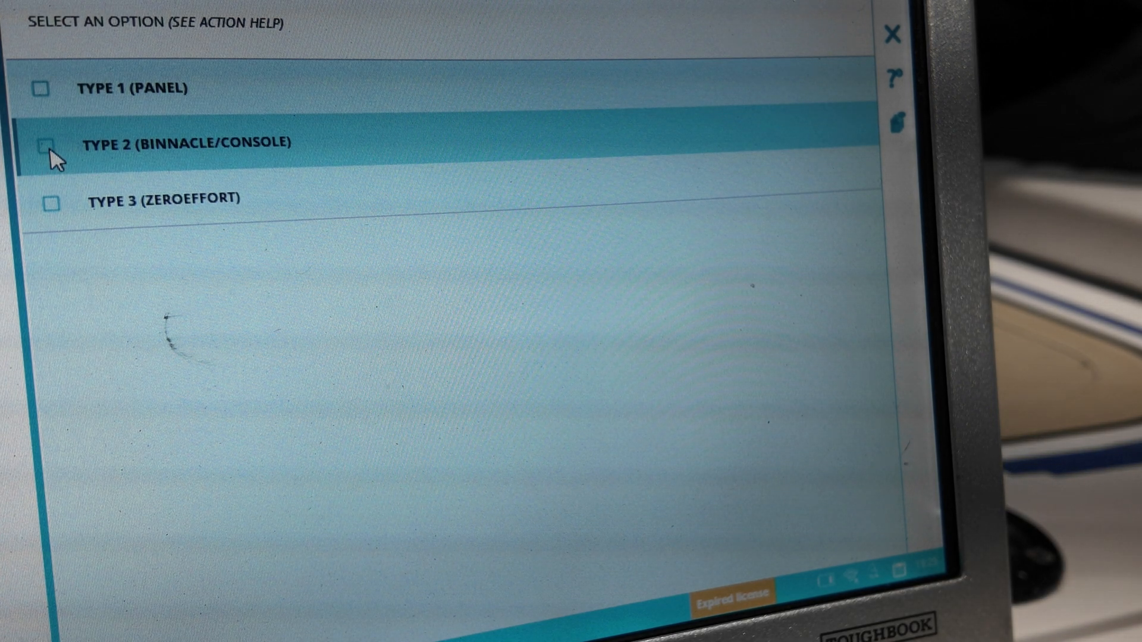
pyautogui.click(50, 143)
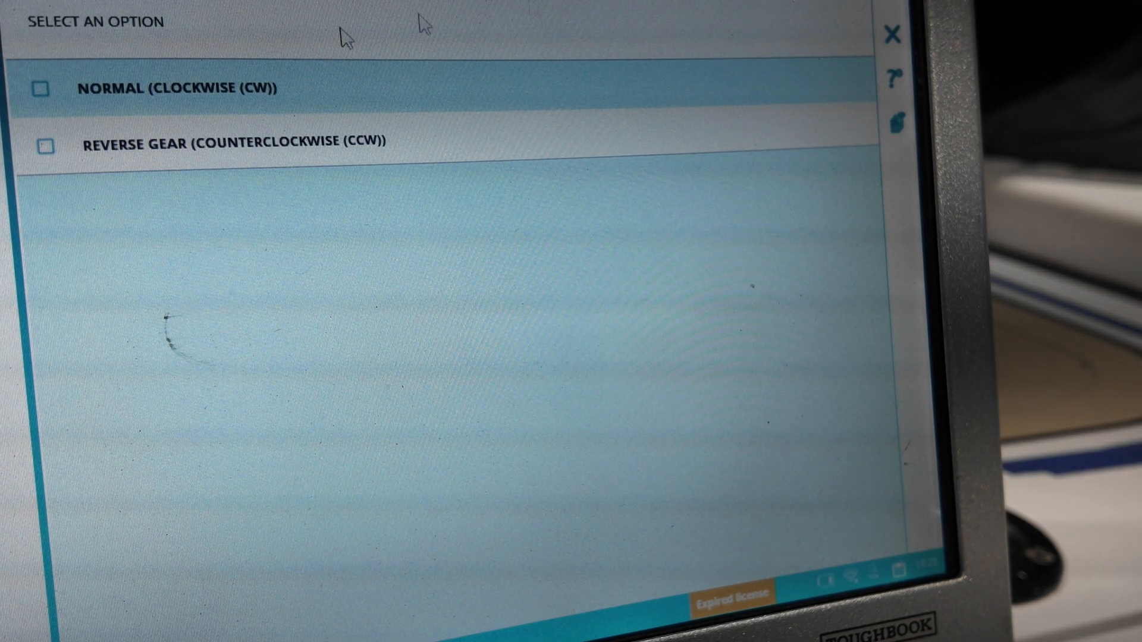
pyautogui.click(43, 88)
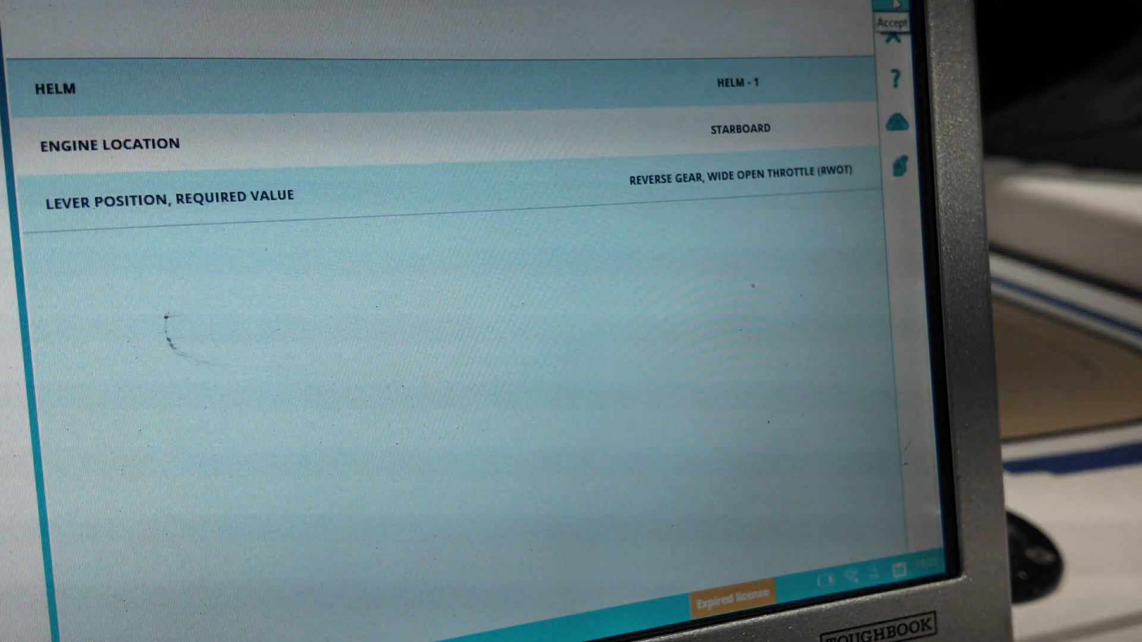
# Step: Record RWOT, Neutral, Forward Idle and FWOT lever positions, then start the 10-second countdown
pyautogui.click(898, 24)
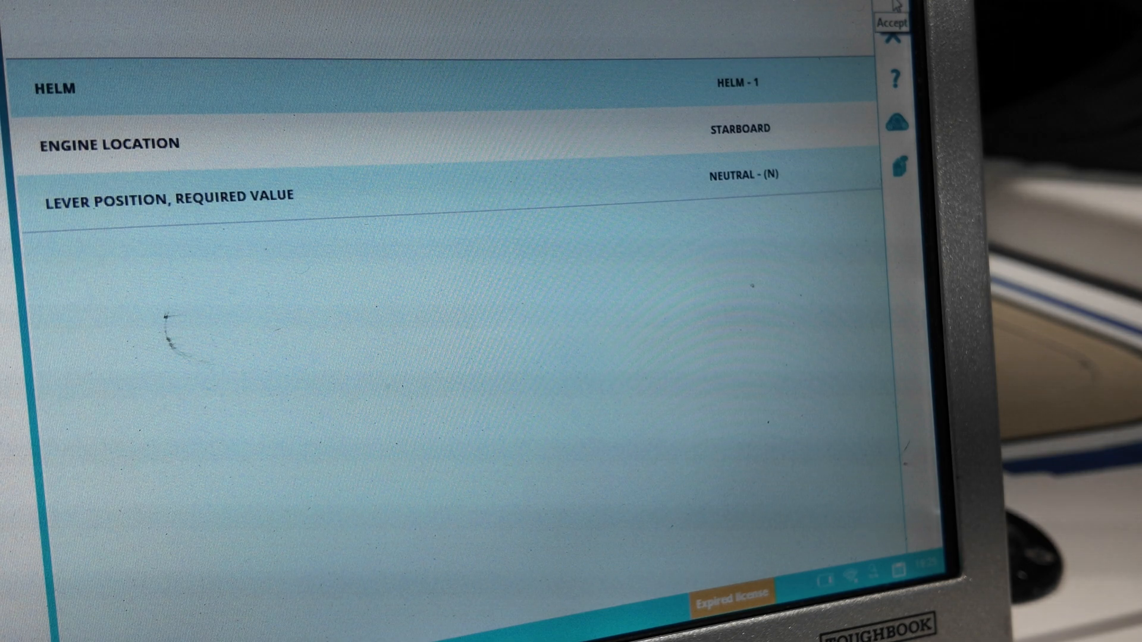
pyautogui.click(891, 22)
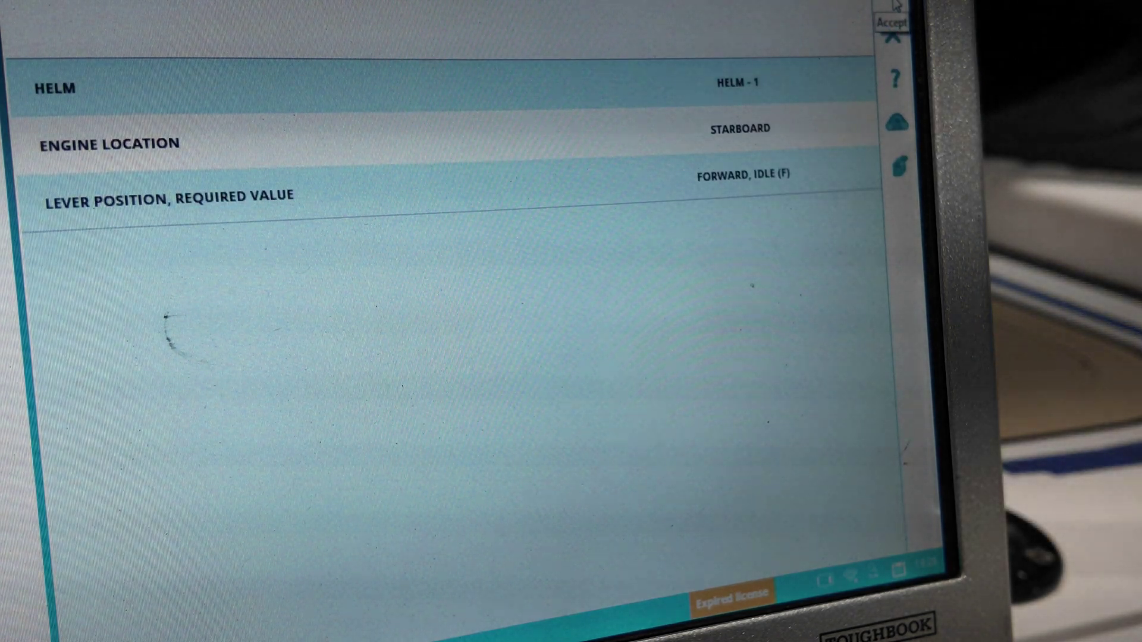
pyautogui.click(894, 19)
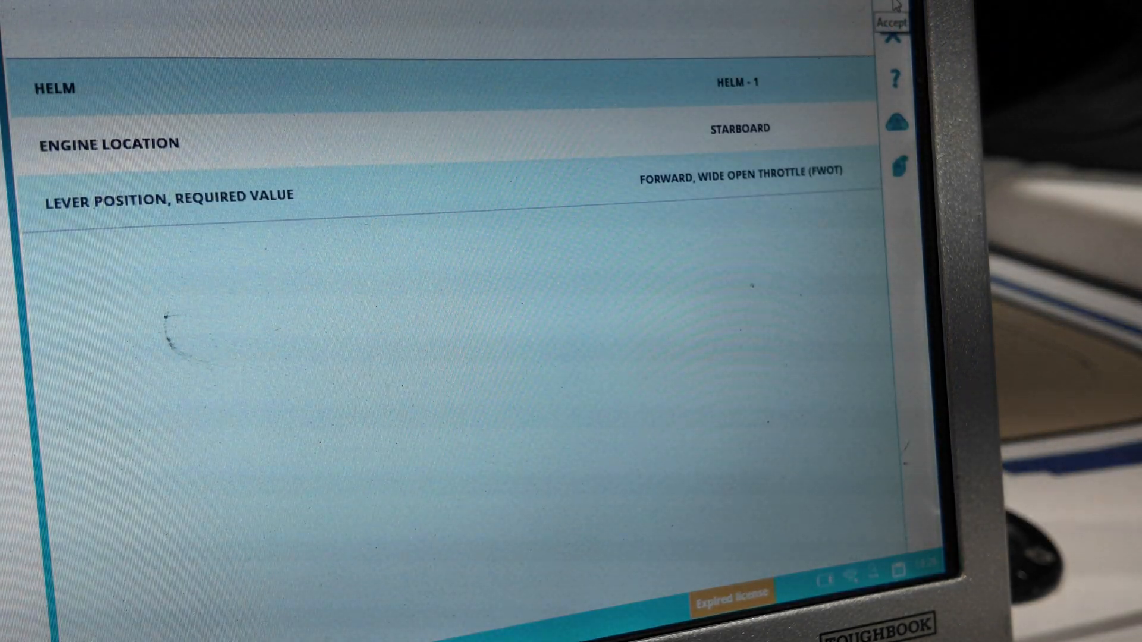
pyautogui.click(896, 22)
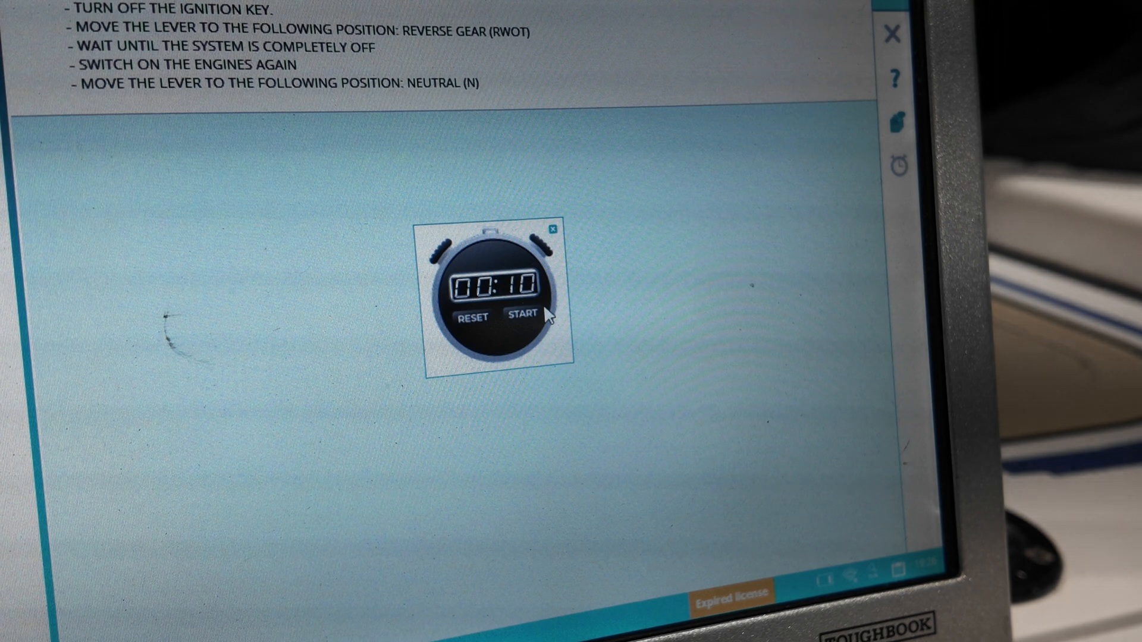
pyautogui.click(520, 316)
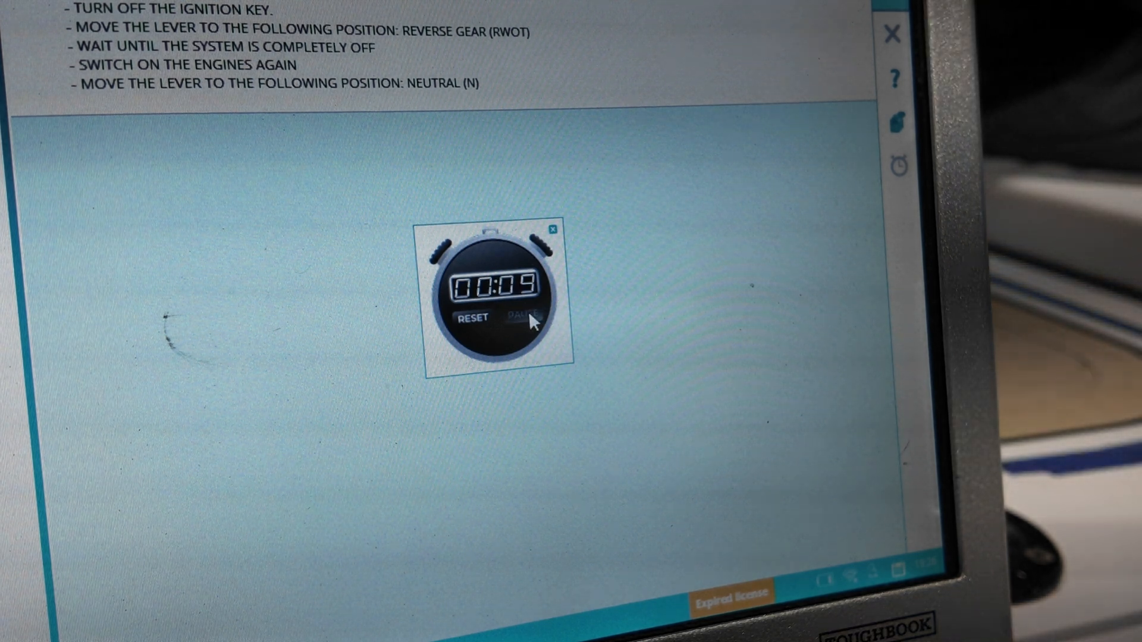